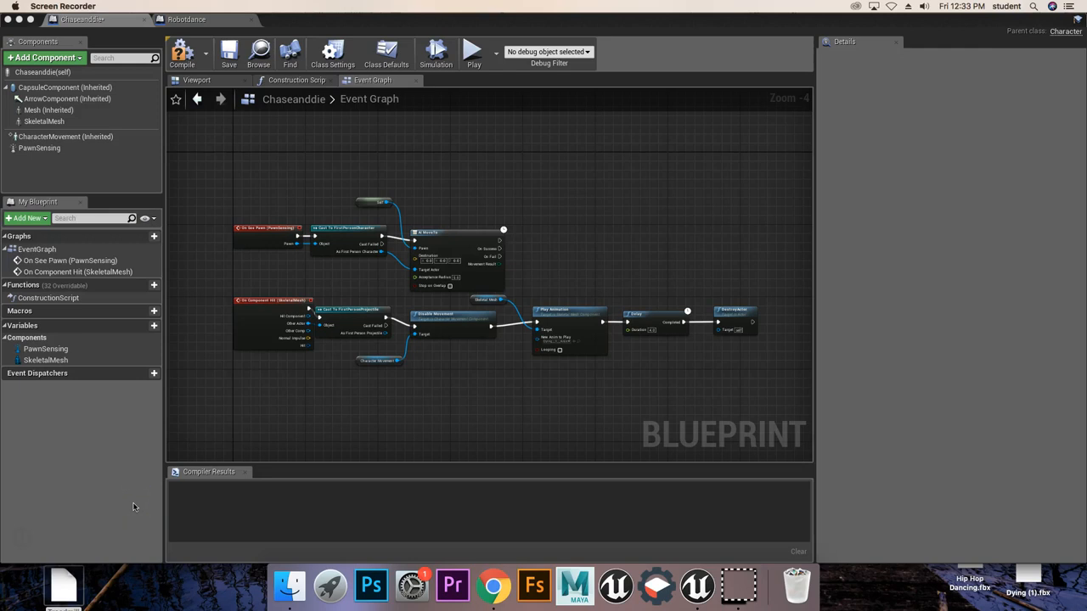
mouse_move(442, 236)
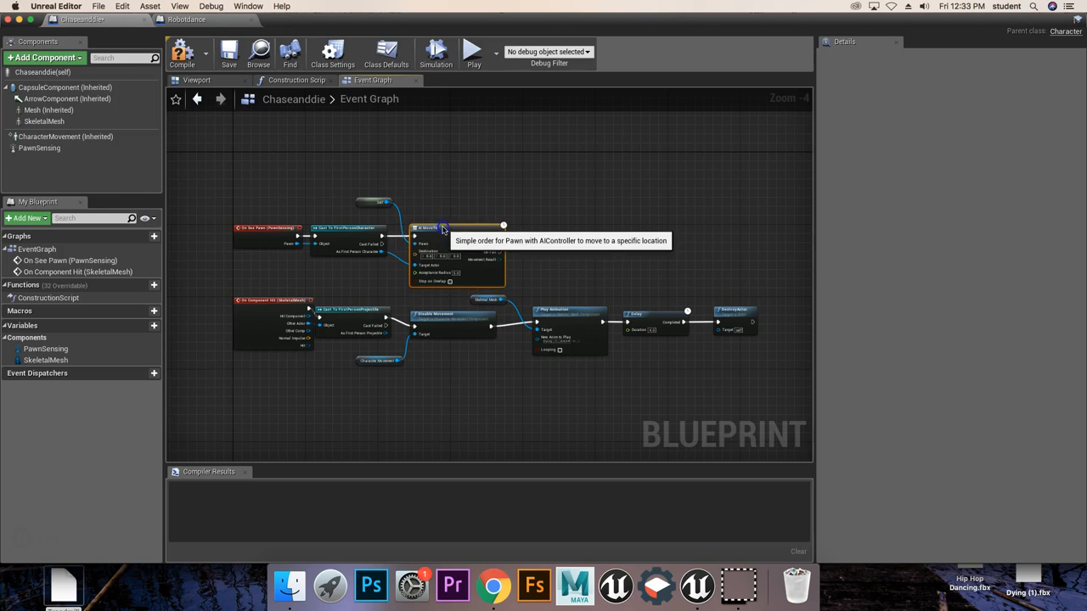
mouse_move(194, 109)
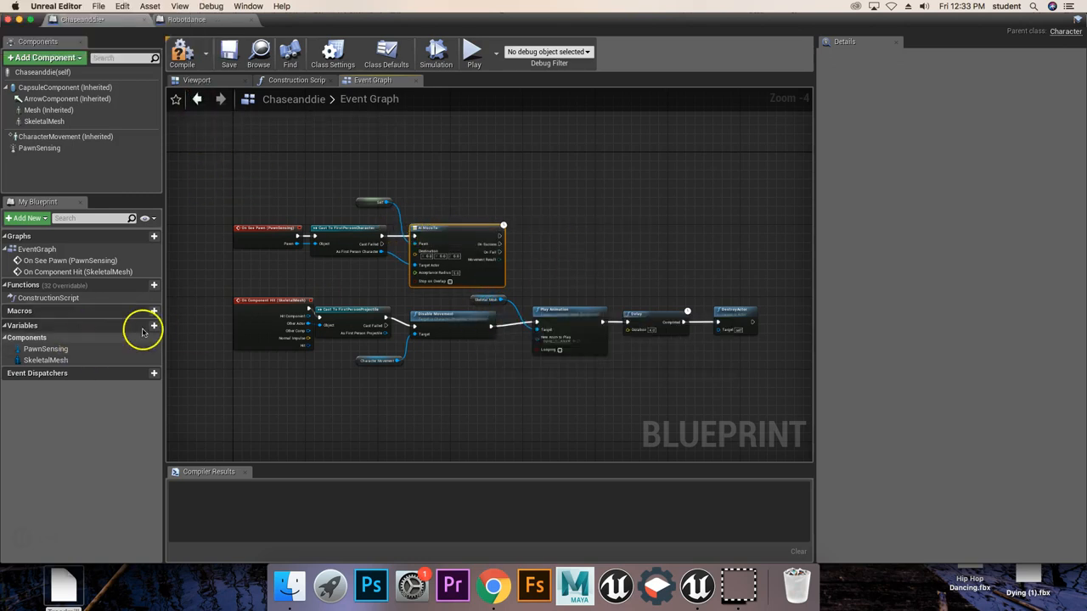
Step: Add a Boolean variable, rename it Is Hit, and compile the blueprint
left_click(153, 327)
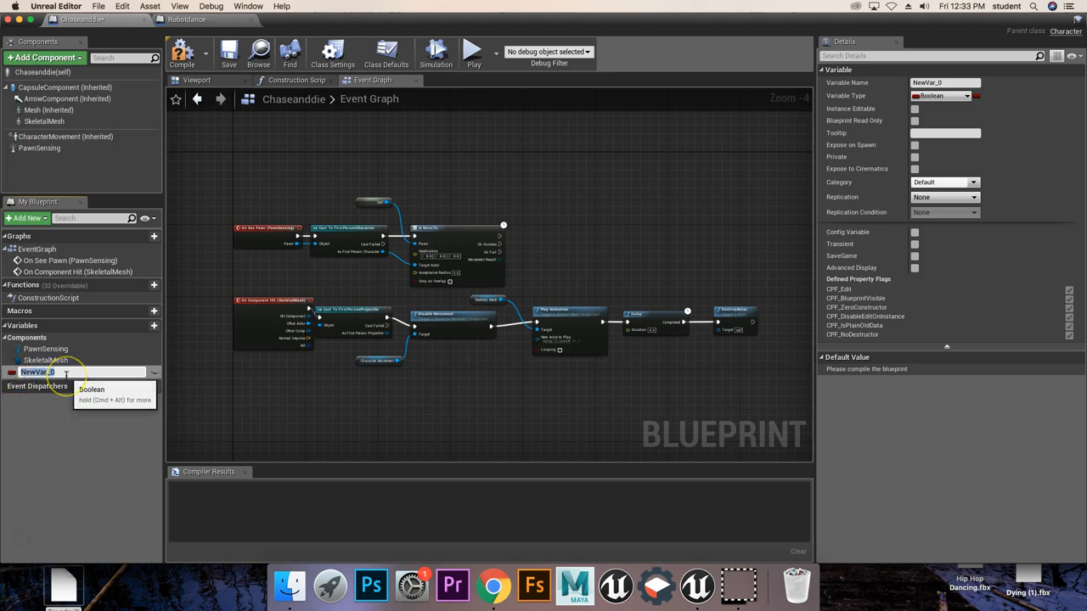
type("Is Hit")
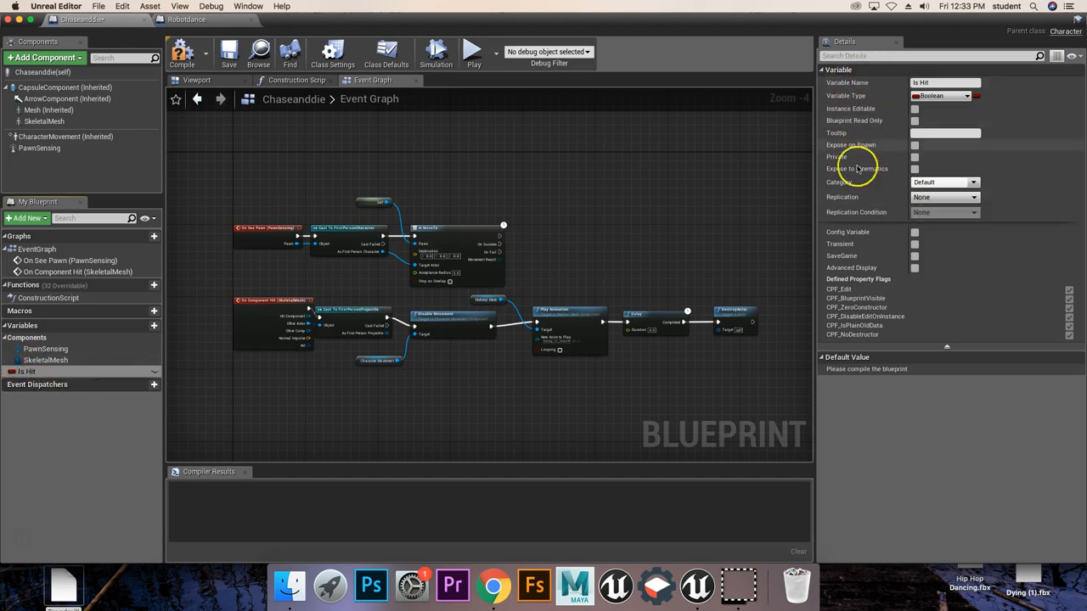
left_click(968, 96)
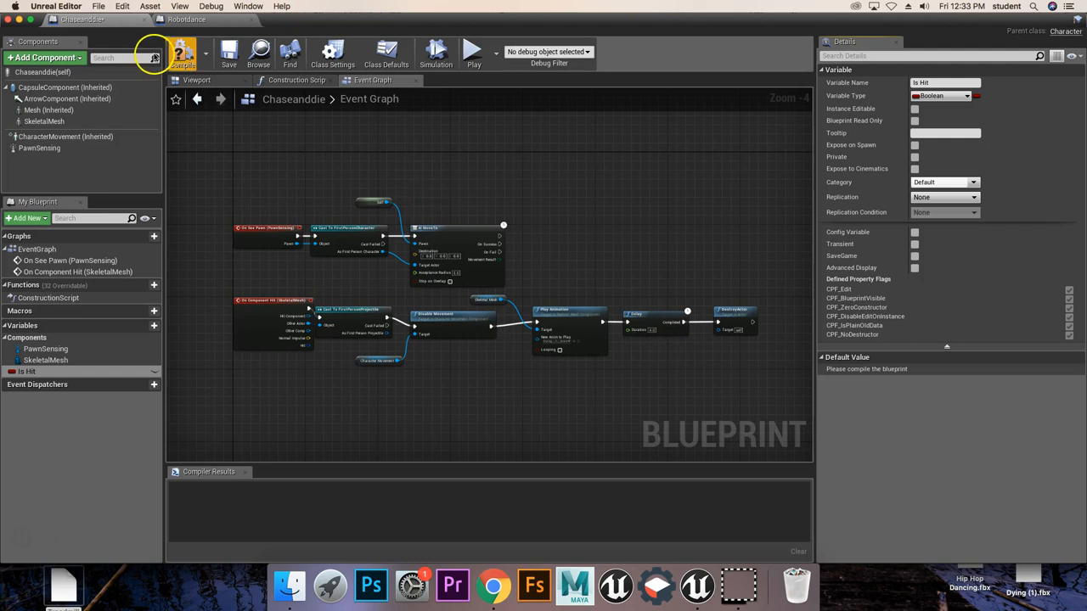
left_click(184, 53)
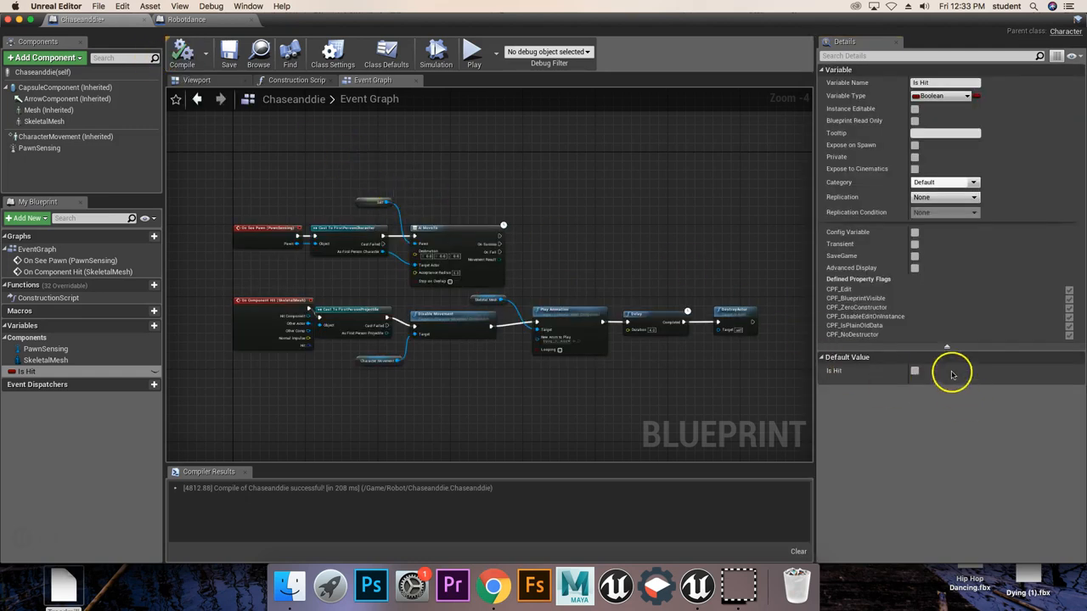
mouse_move(928, 365)
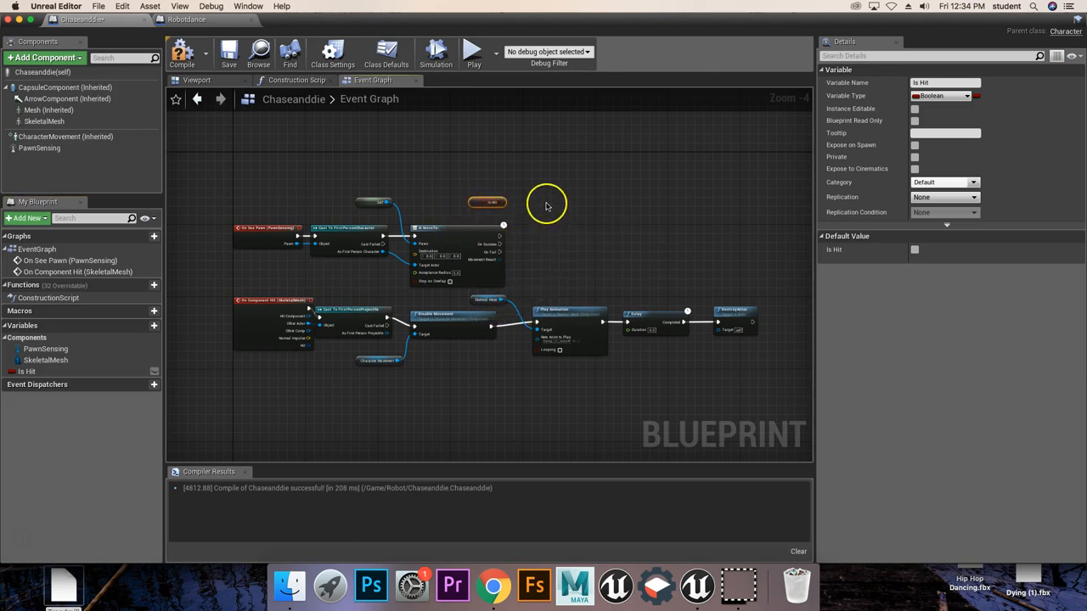
Step: Add a Branch node via the 'branc' search and wire it into the AI MoveTo chain
right_click(547, 203)
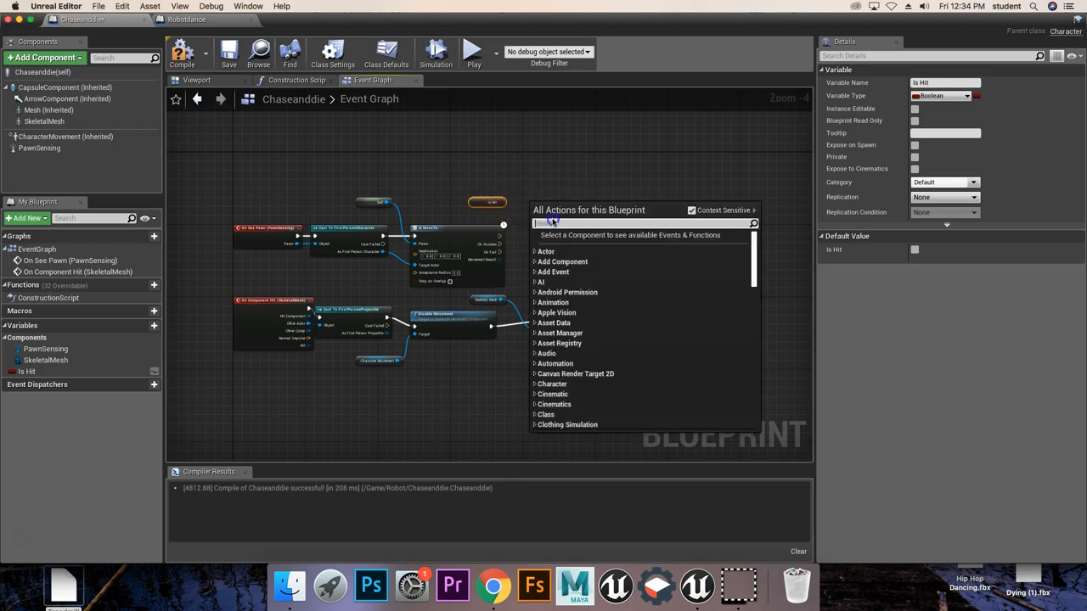
type("branch")
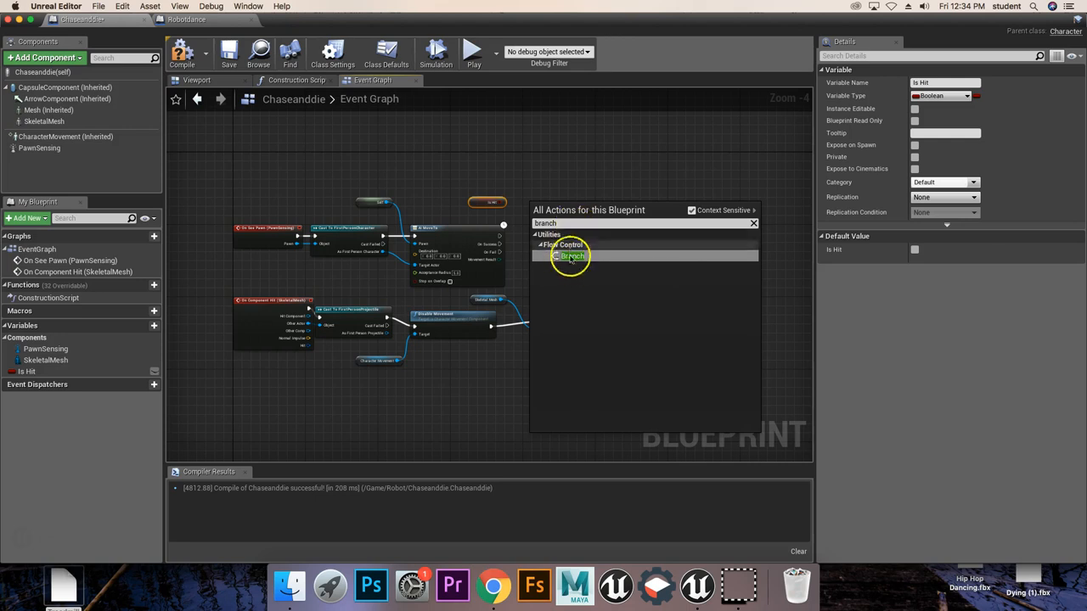
left_click(570, 256)
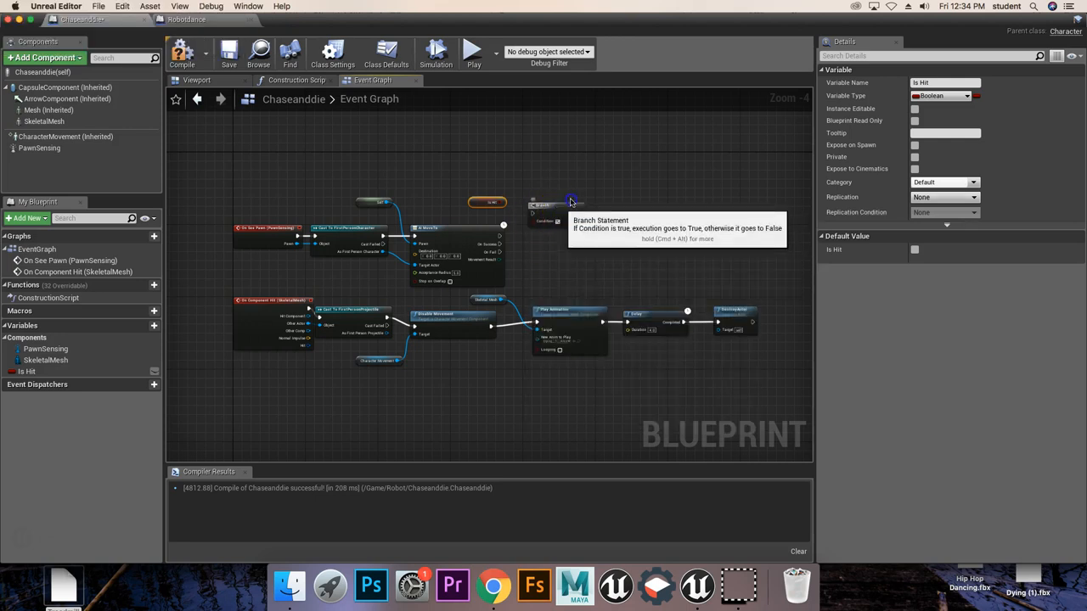
left_click_drag(486, 202, 534, 248)
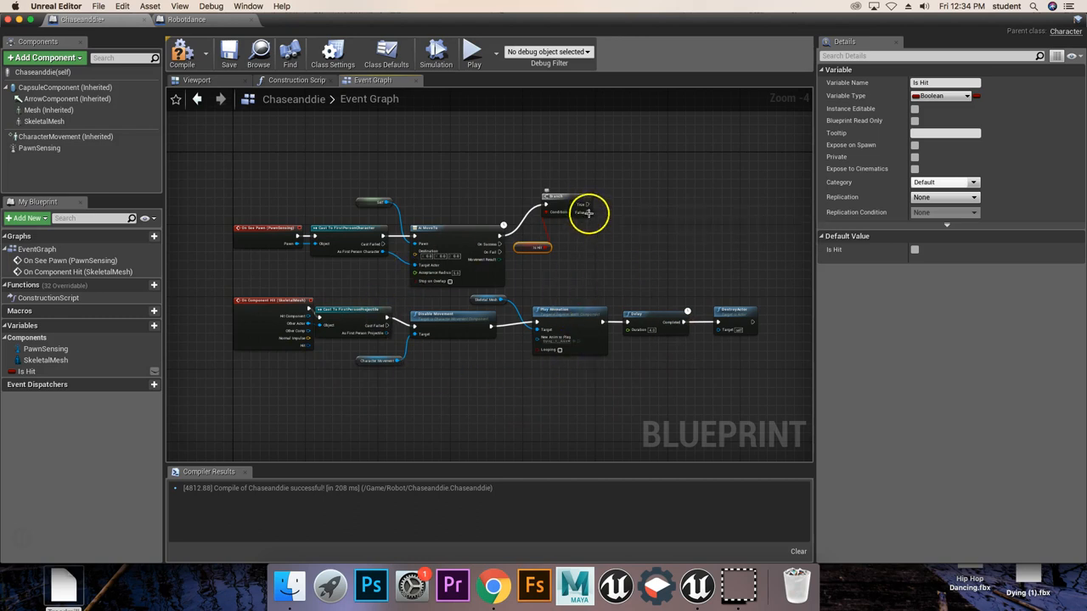
Step: From Branch False add Play Animation and assign the Treadmill running animation
left_click(586, 212)
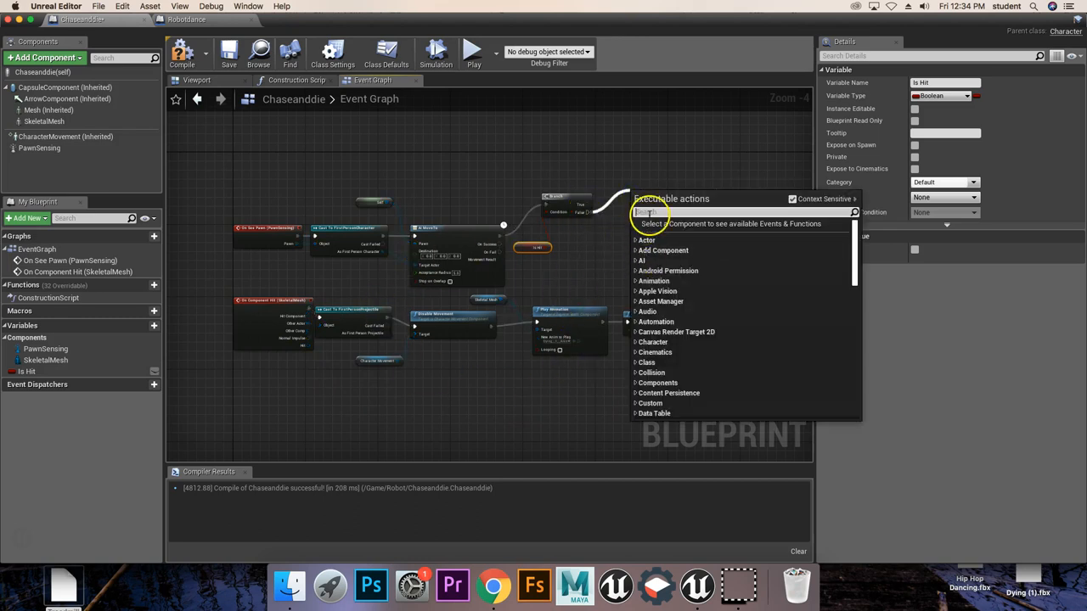
type("playa")
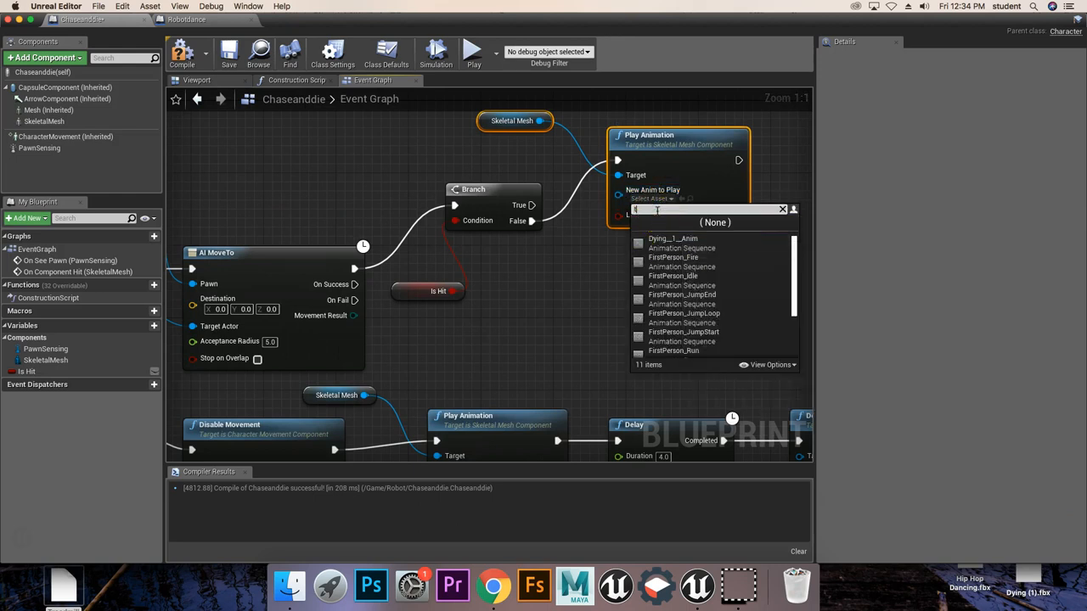
type("tread")
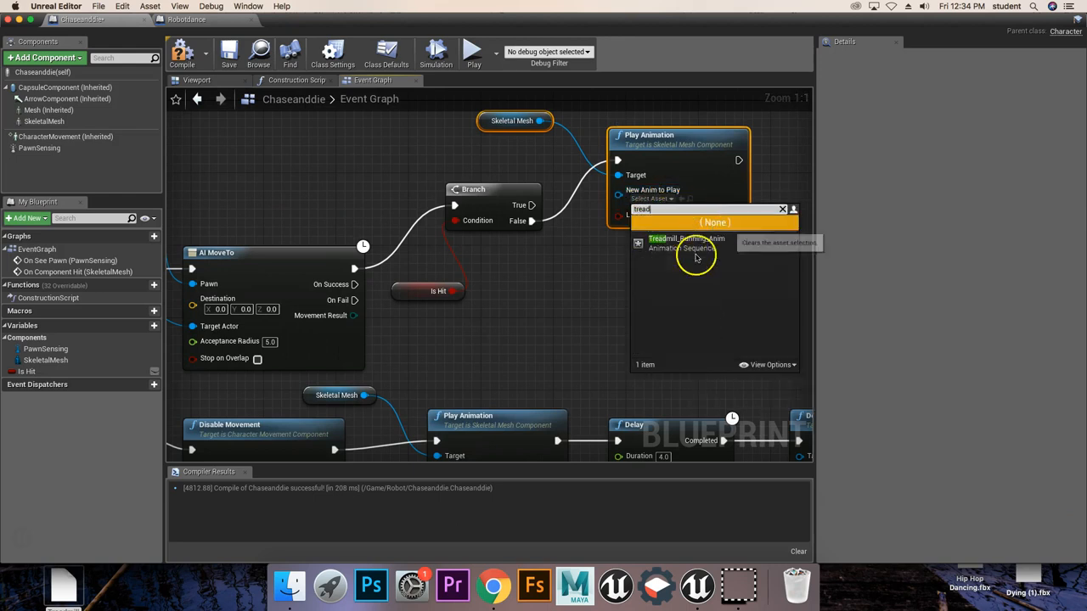
left_click(686, 242)
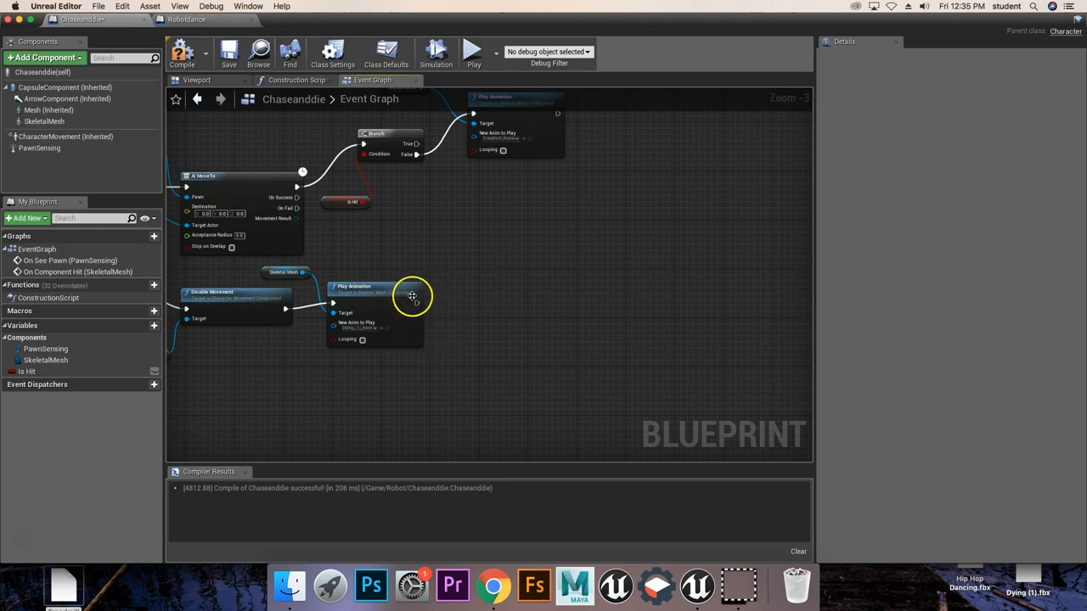
Step: Pull a connection from the hit Play Animation output and search 'desto' for the next node
left_click_drag(416, 303, 484, 304)
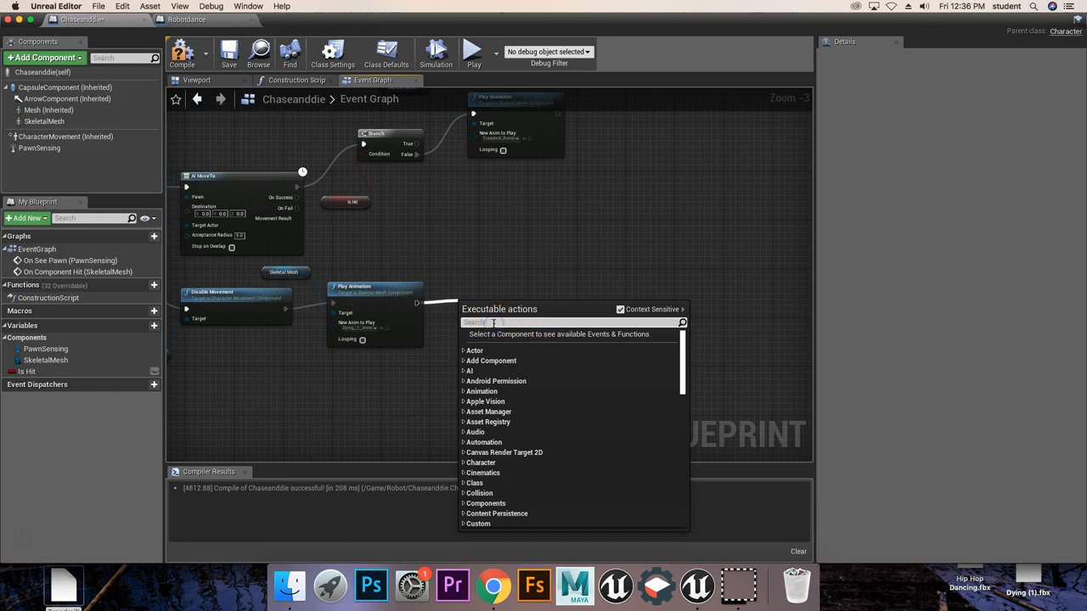
type("desto")
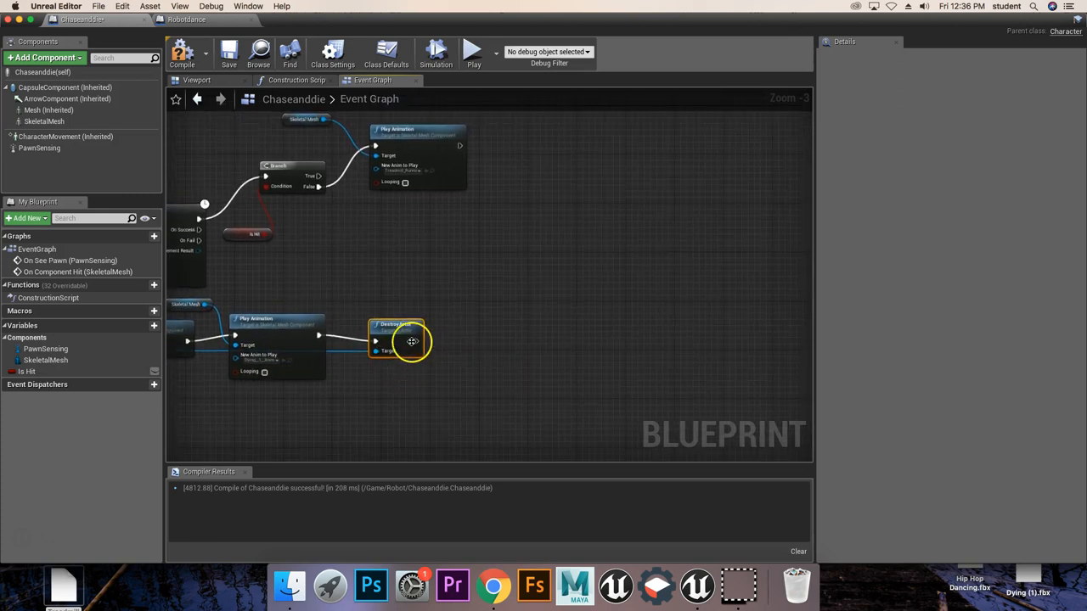
Step: Drag Is Hit into the graph as a Set Is Hit node after the follow-up node
left_click_drag(417, 340, 479, 342)
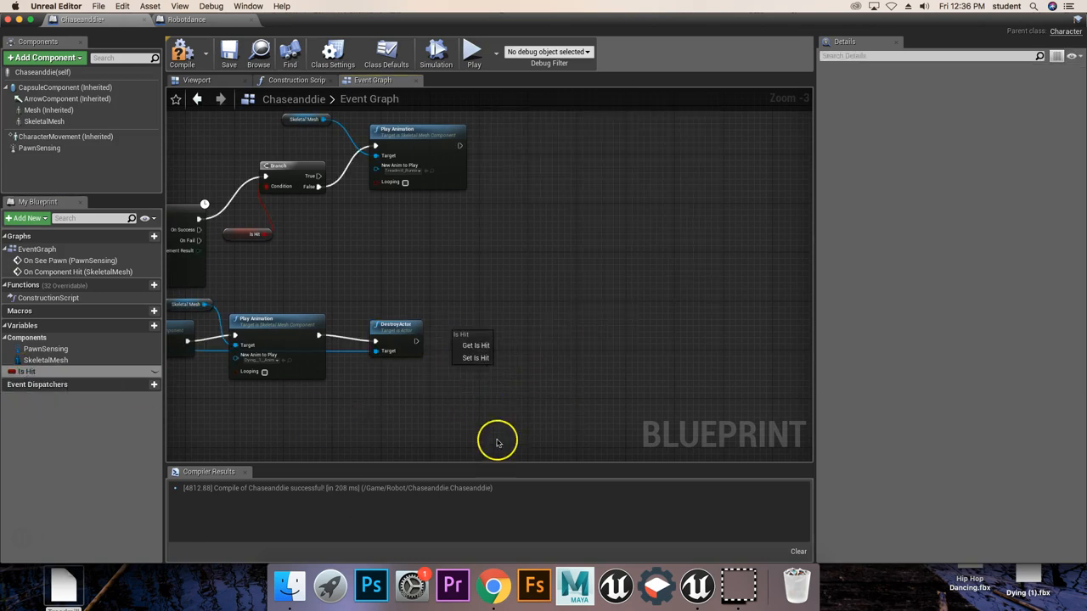
left_click(27, 372)
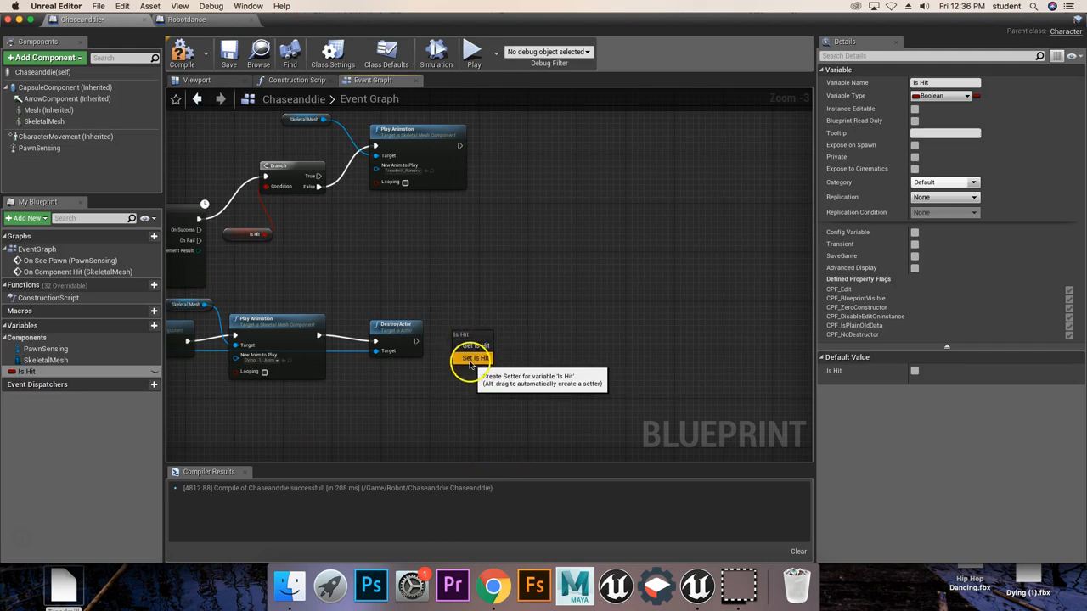
left_click(476, 357)
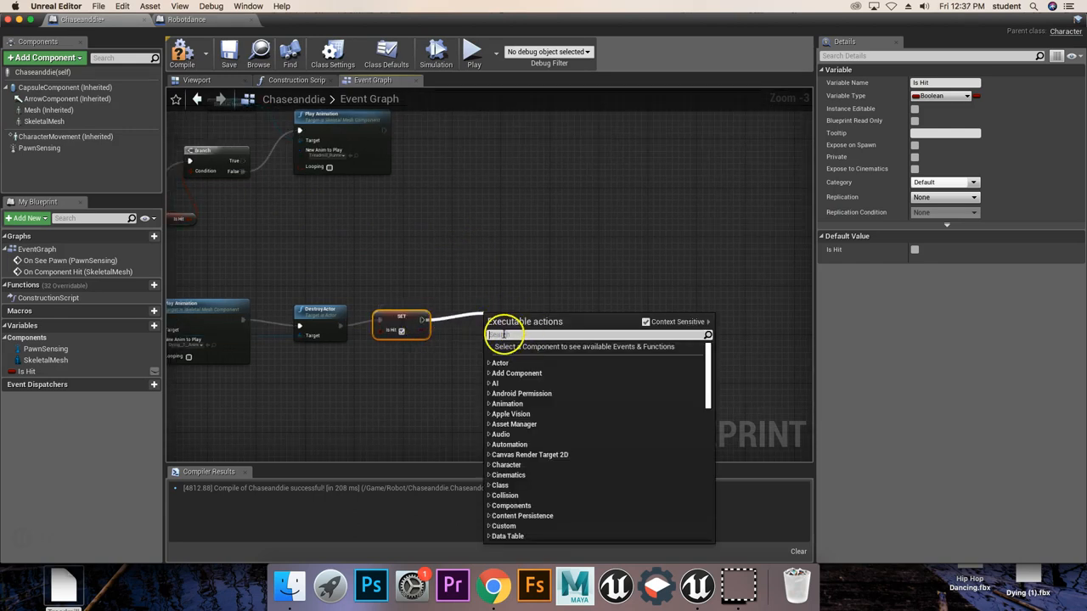
Step: Chain a Delay after Set Is Hit and a Destroy Actor from its Completed output
type("delay")
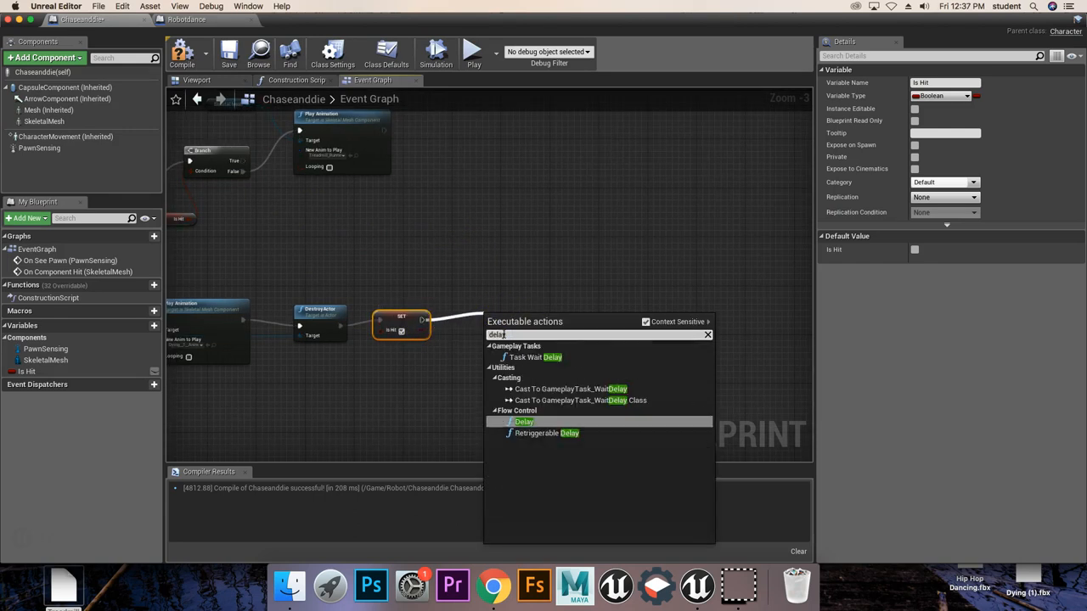
left_click(523, 421)
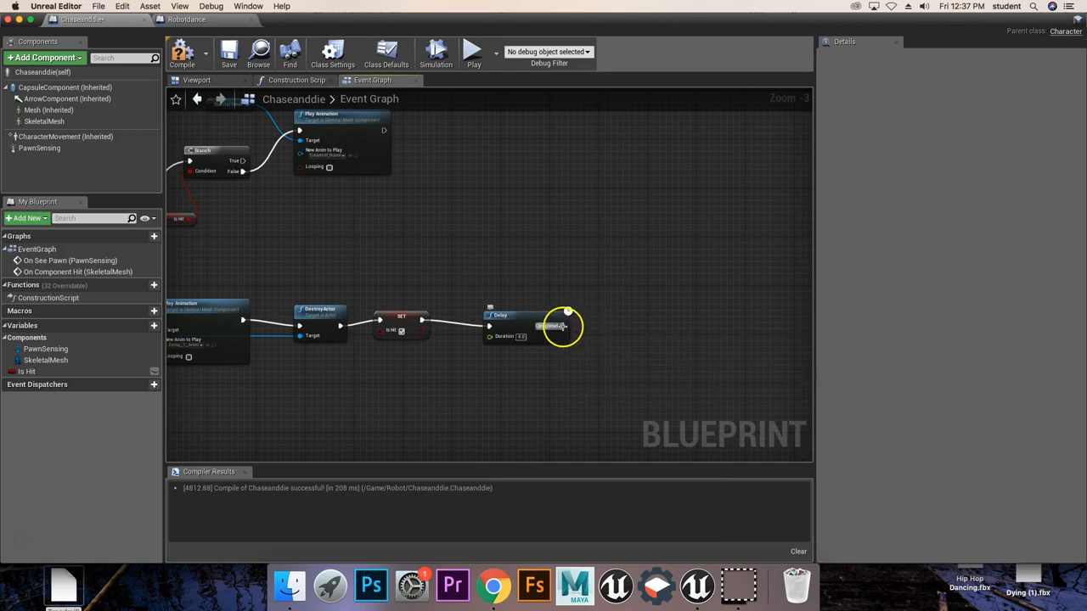
left_click_drag(567, 327, 622, 316)
type("destr")
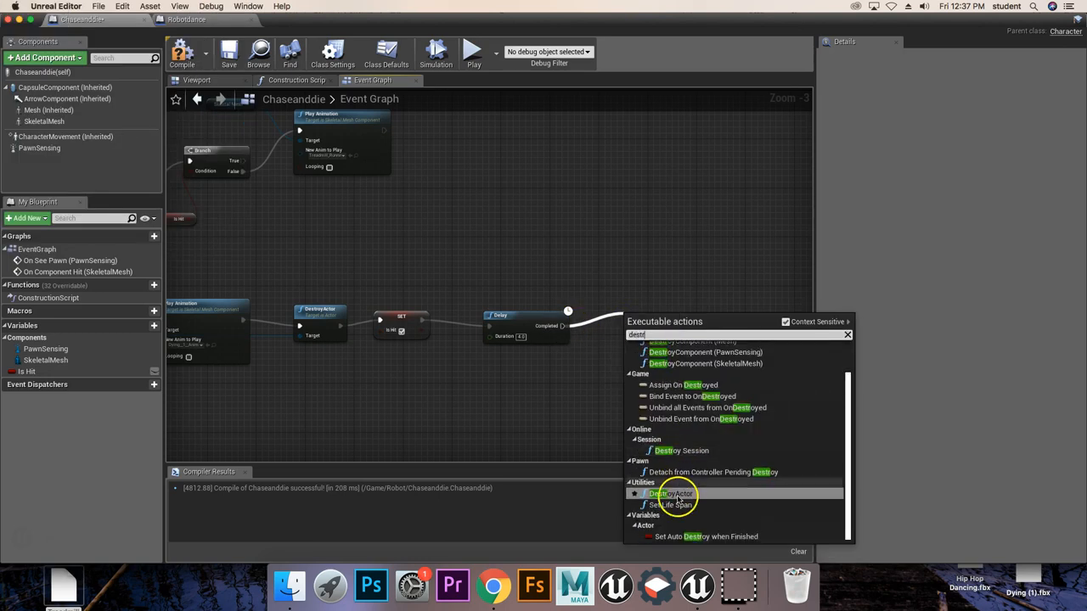
left_click(671, 492)
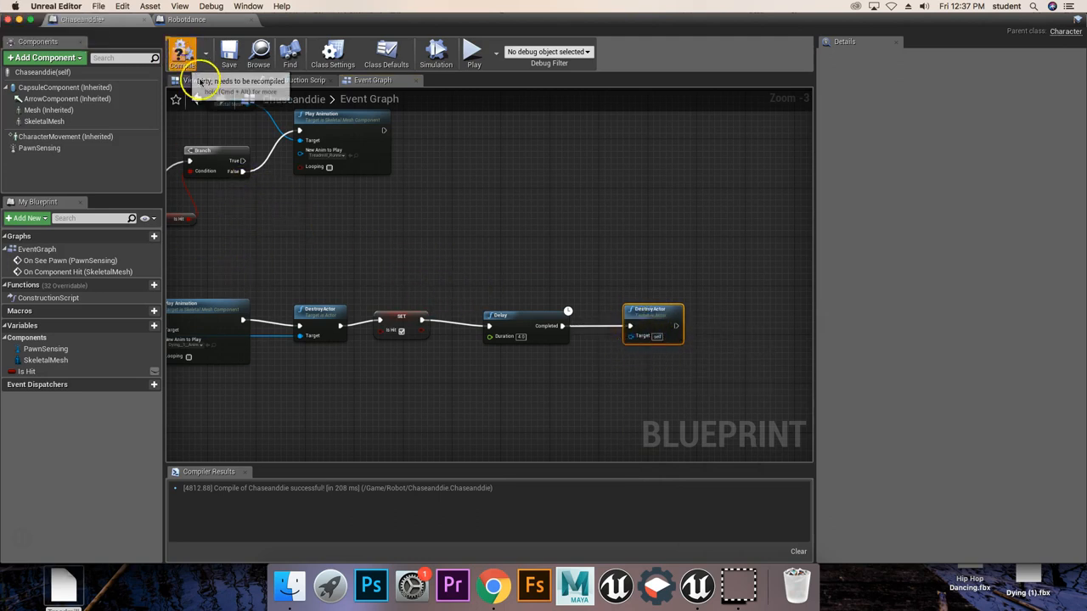
Step: Compile the blueprint, play the level to test the character, then stop the session
left_click(181, 51)
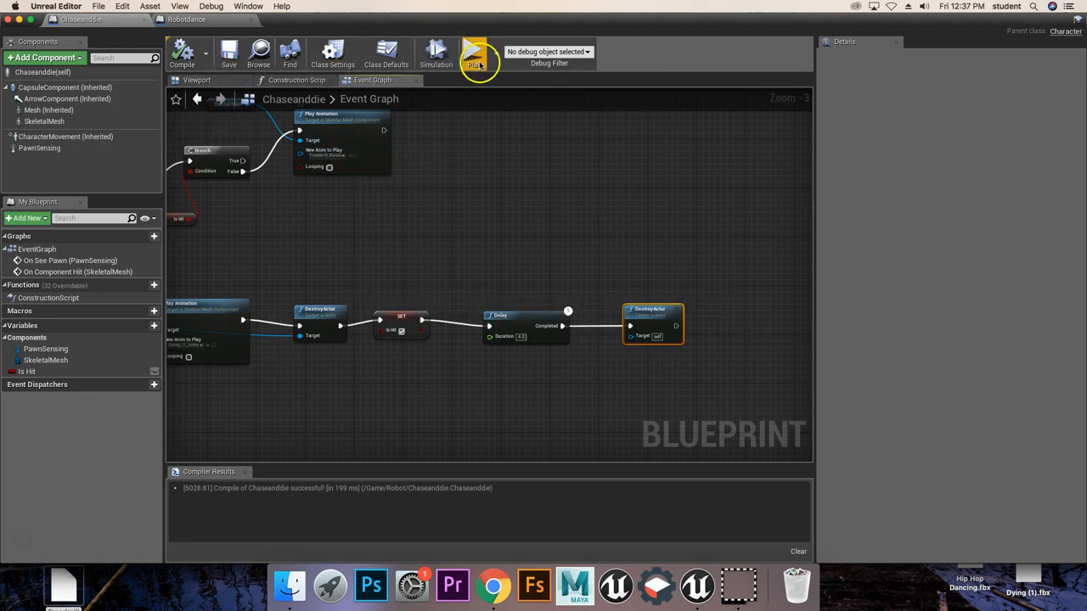
left_click(474, 51)
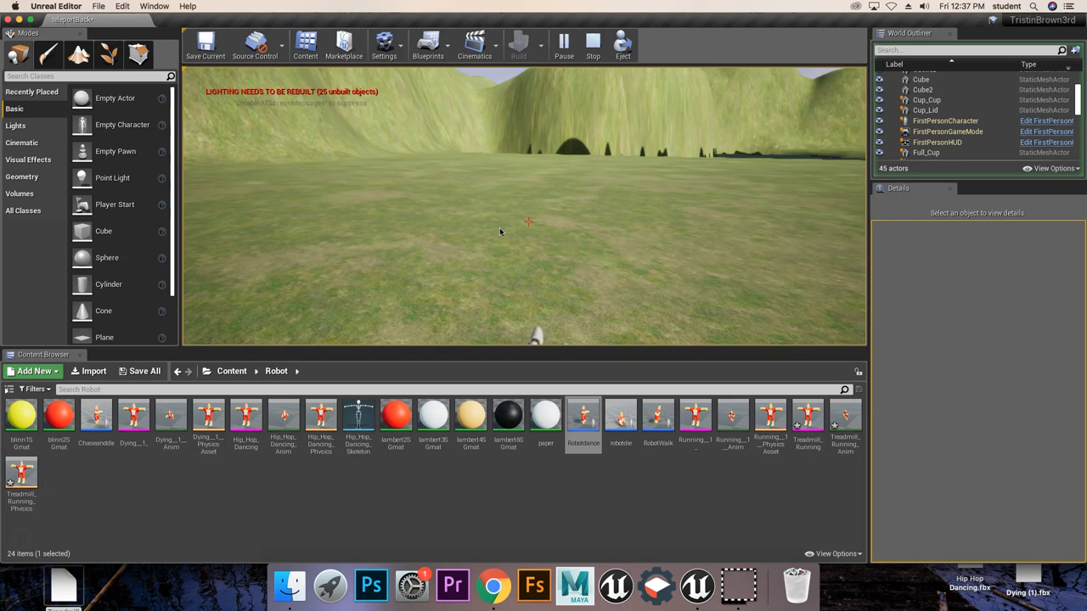
left_click(593, 42)
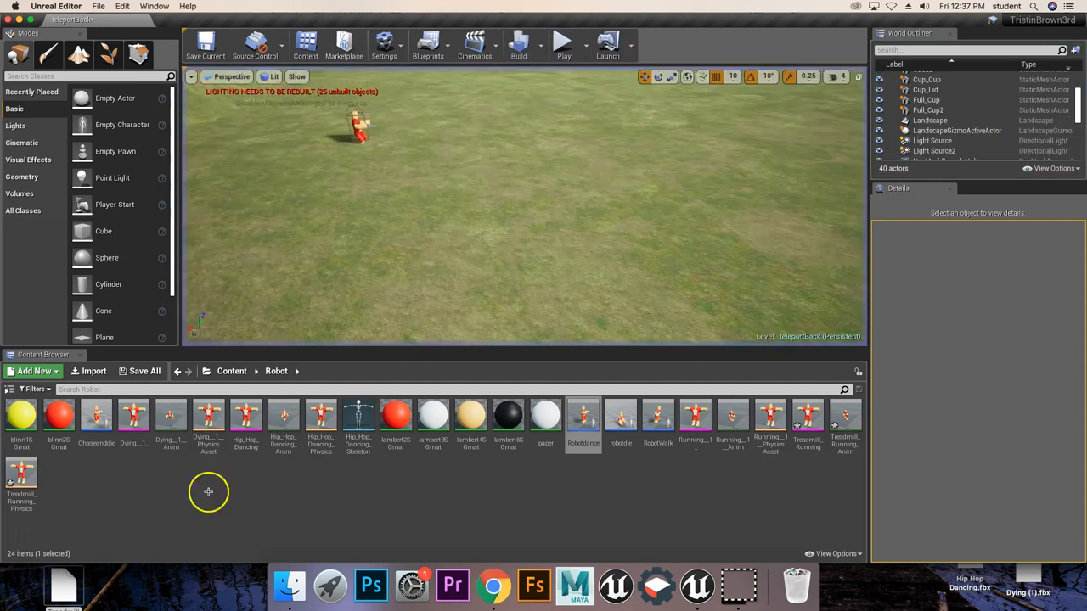